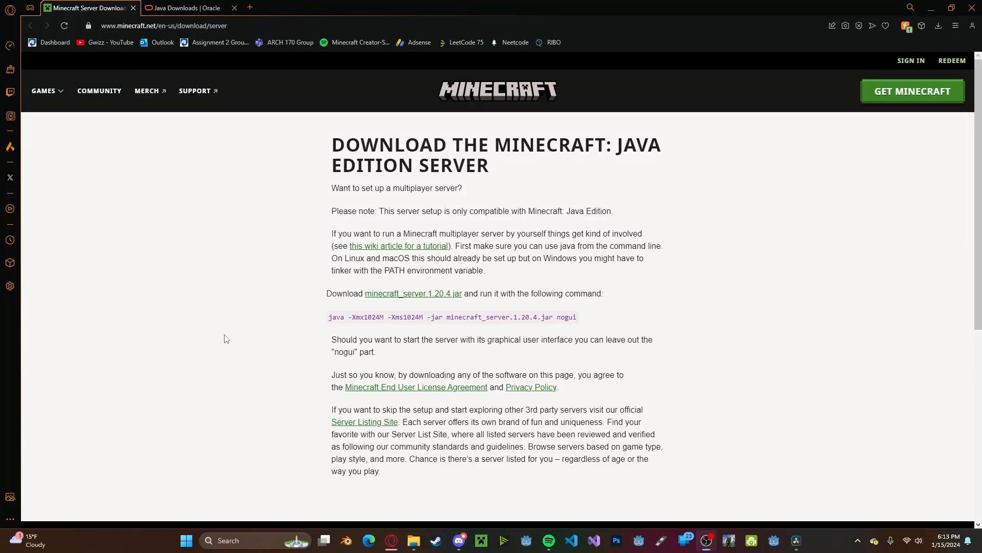
pyautogui.moveTo(413, 294)
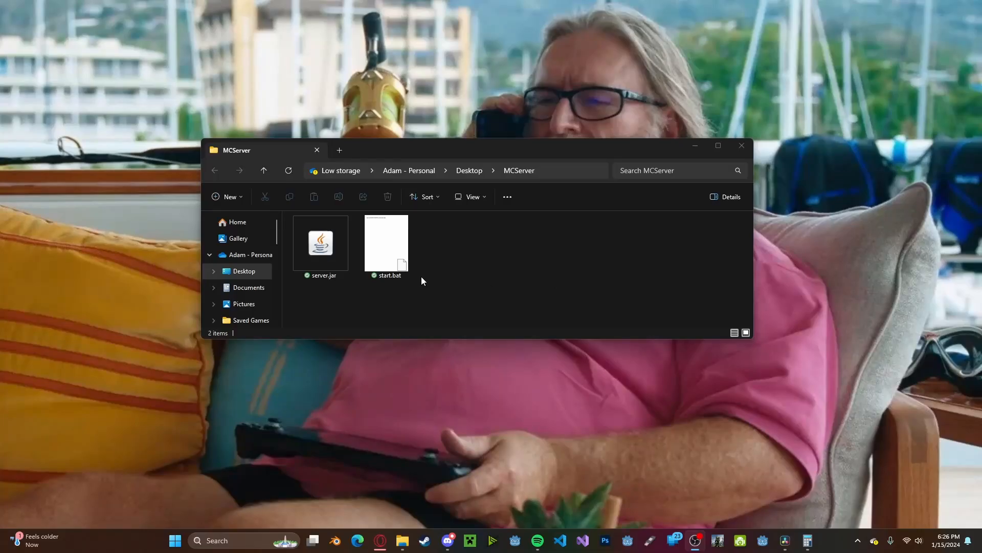
pyautogui.doubleClick(386, 244)
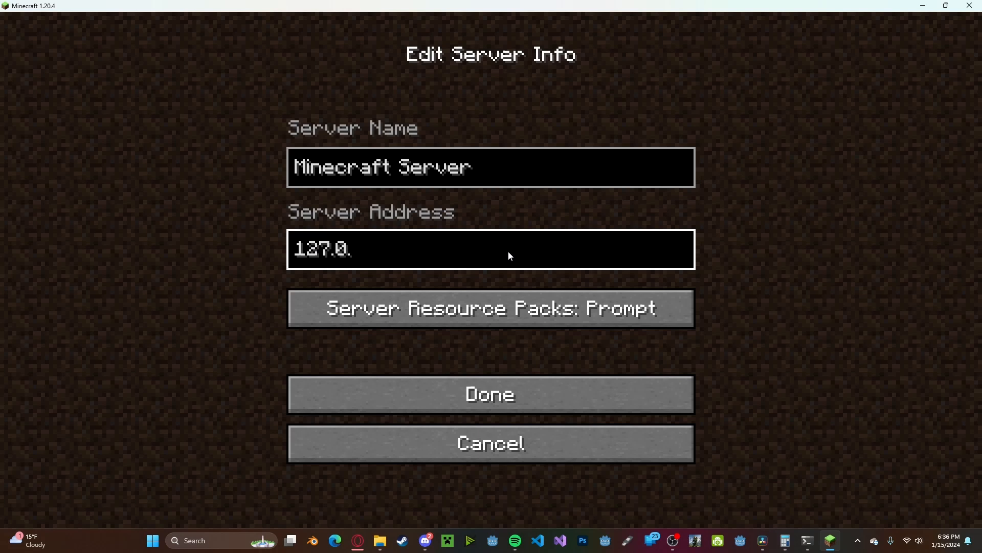
# - Confirm the 127.0.0.1 server entry and join the local multiplayer world
pyautogui.click(491, 393)
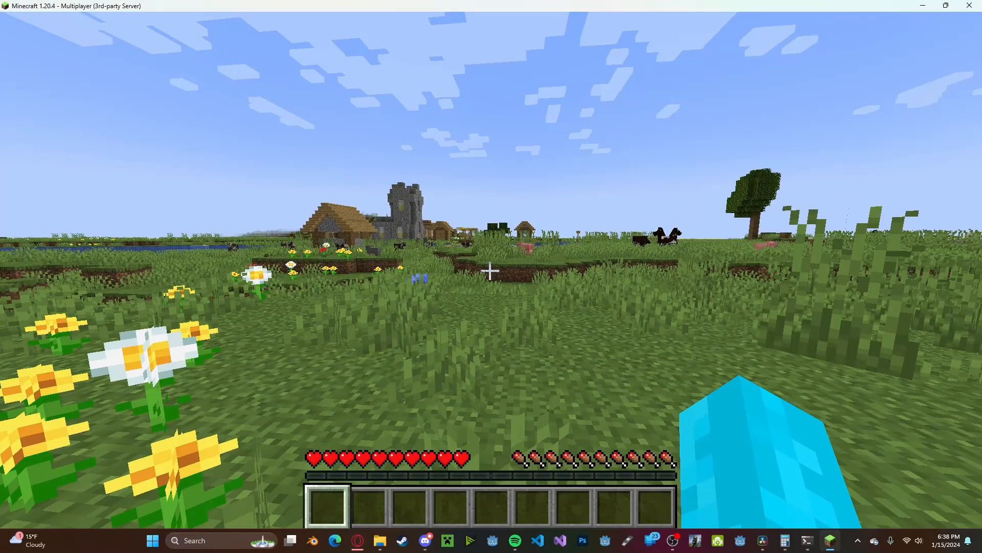